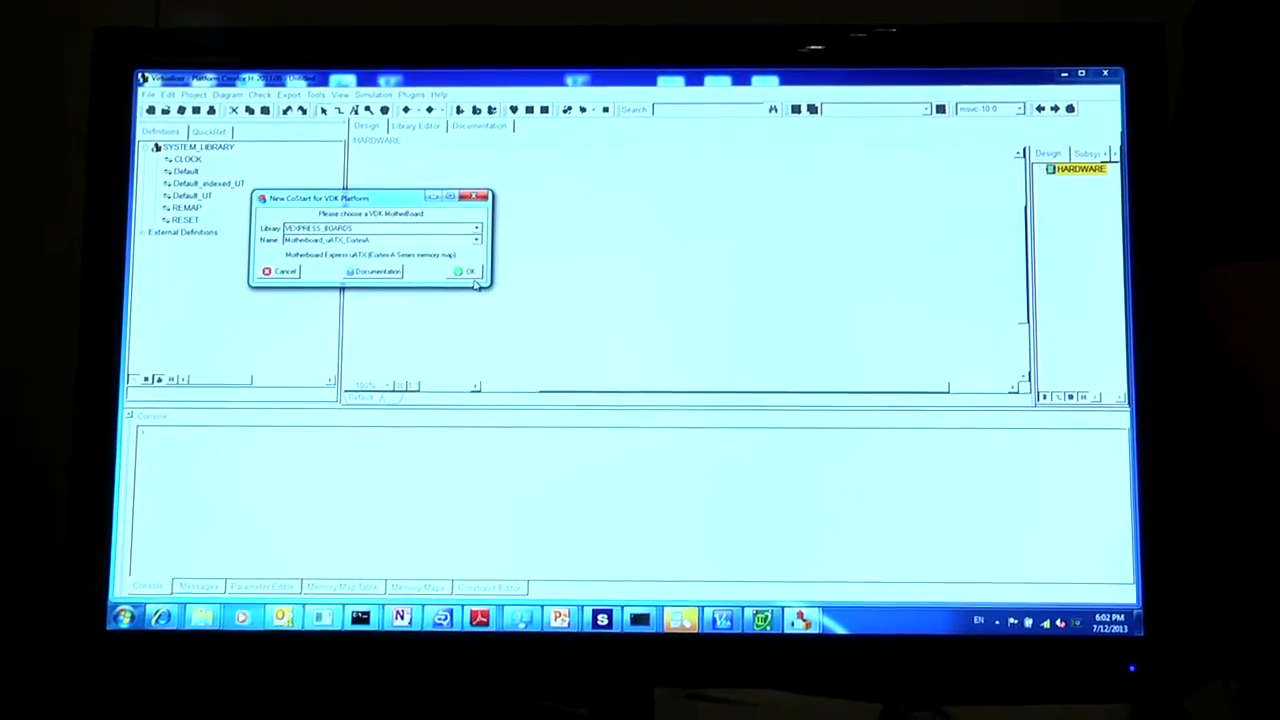
- Confirm the VEXPRESS_BOARDS Motherboard_uATX_CortexA as the new platform's motherboard
left_click(468, 271)
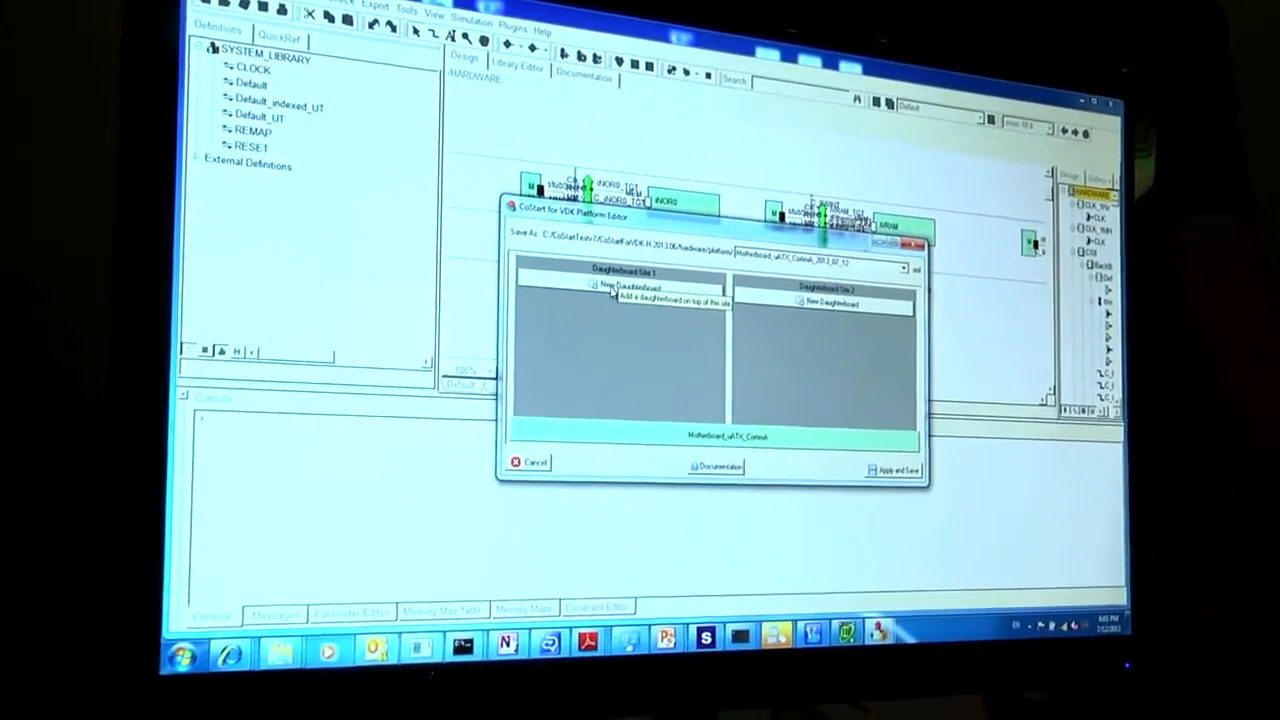
- Add a CoreTile_A57 daughterboard to Daughterboard Site 1
left_click(623, 290)
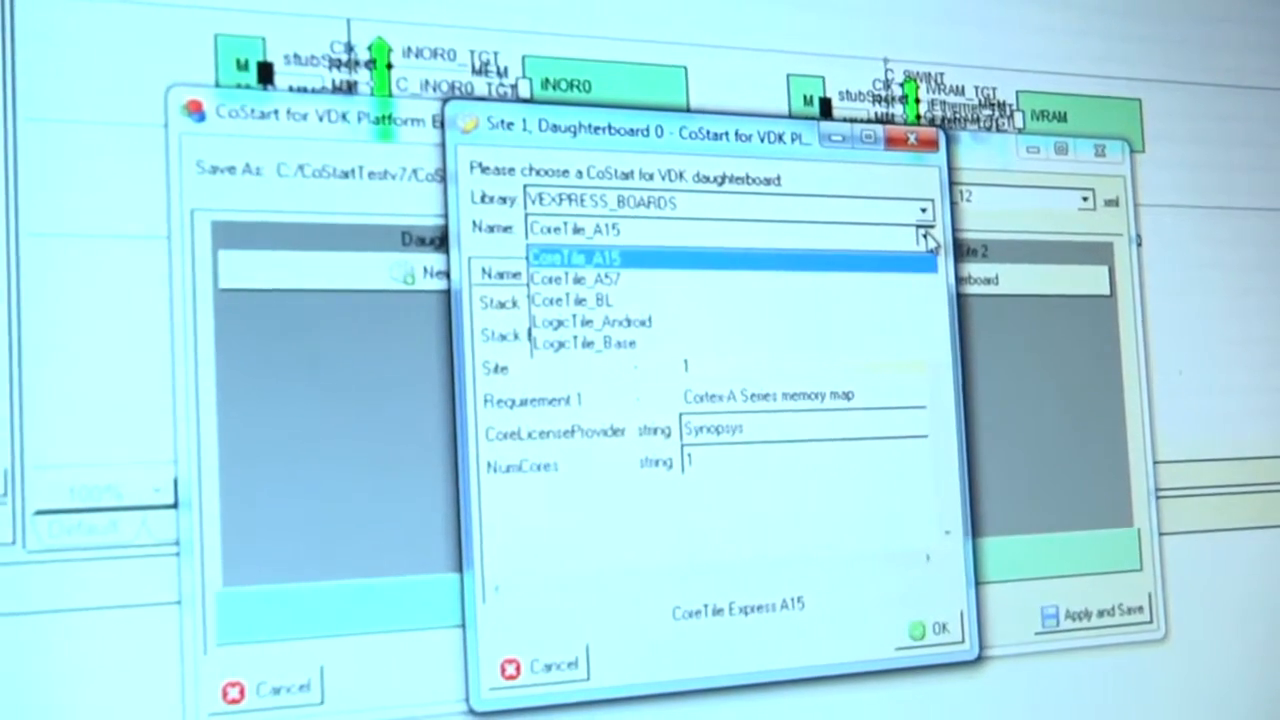
left_click(575, 279)
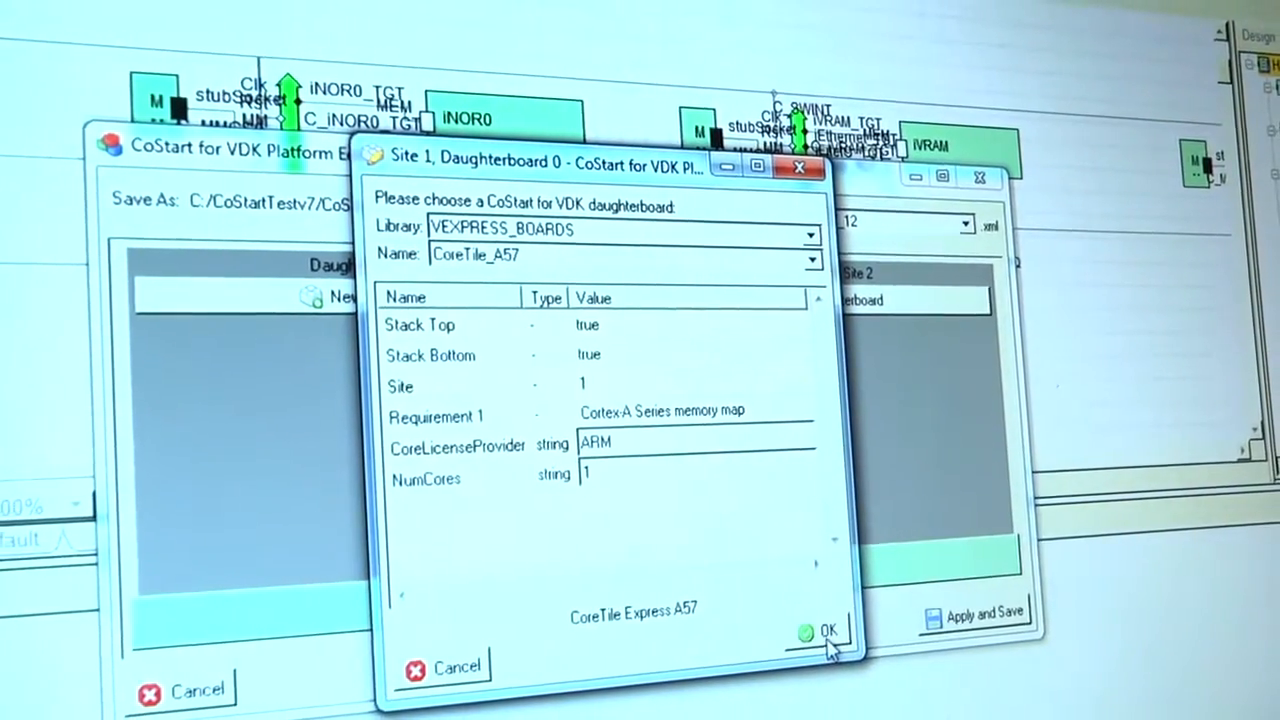
left_click(828, 633)
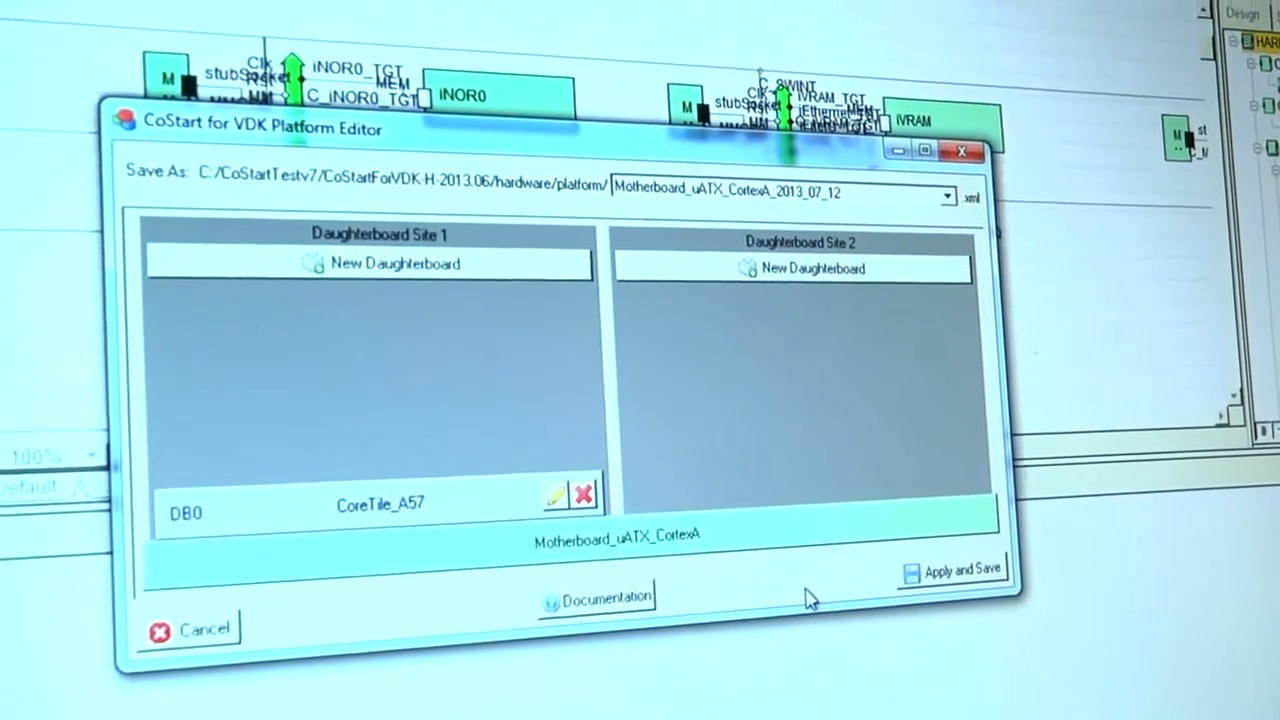
- Add a LogicTile_USB3_OTG board from DESIGNWARE_USB_BOARDS to Daughterboard Site 2
left_click(802, 268)
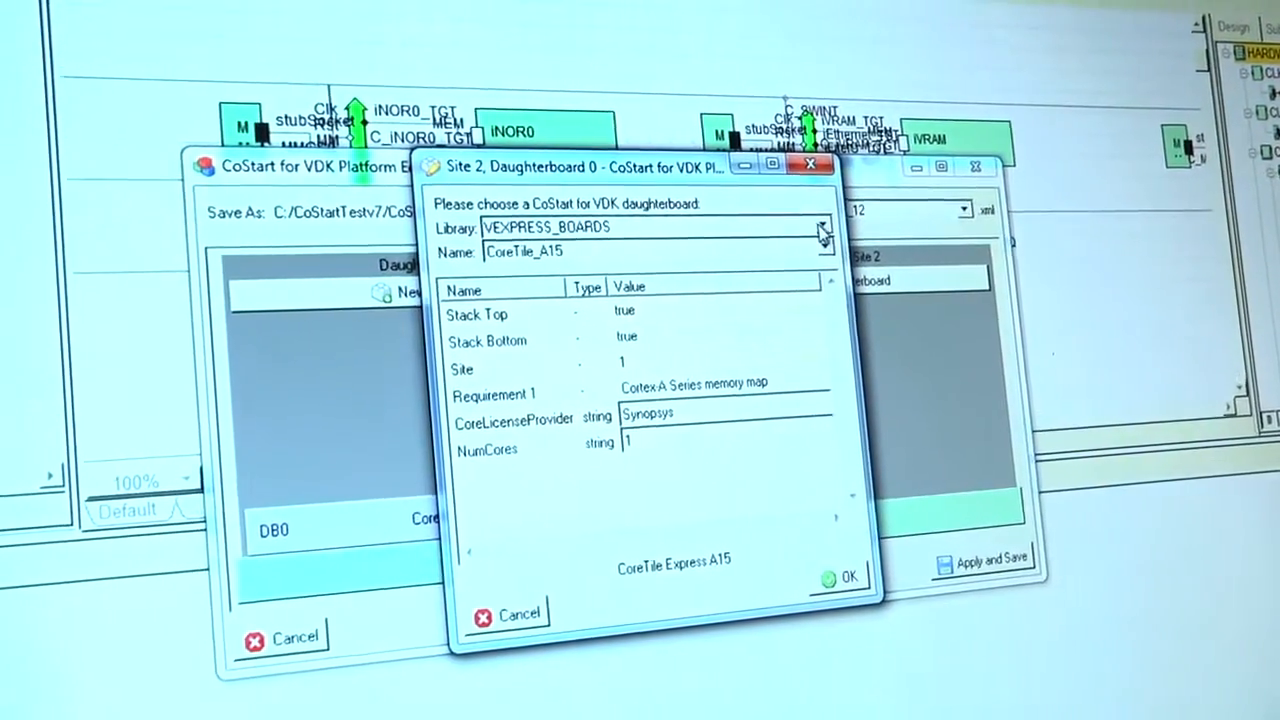
left_click(822, 224)
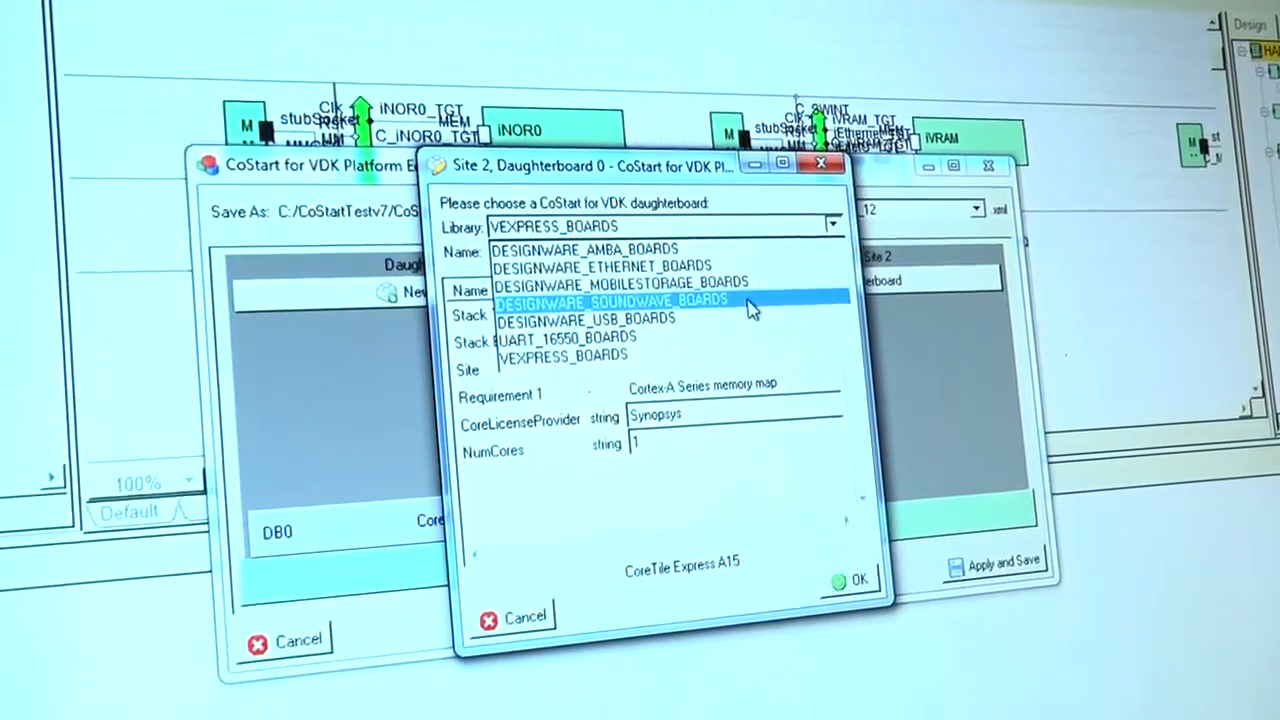
left_click(592, 319)
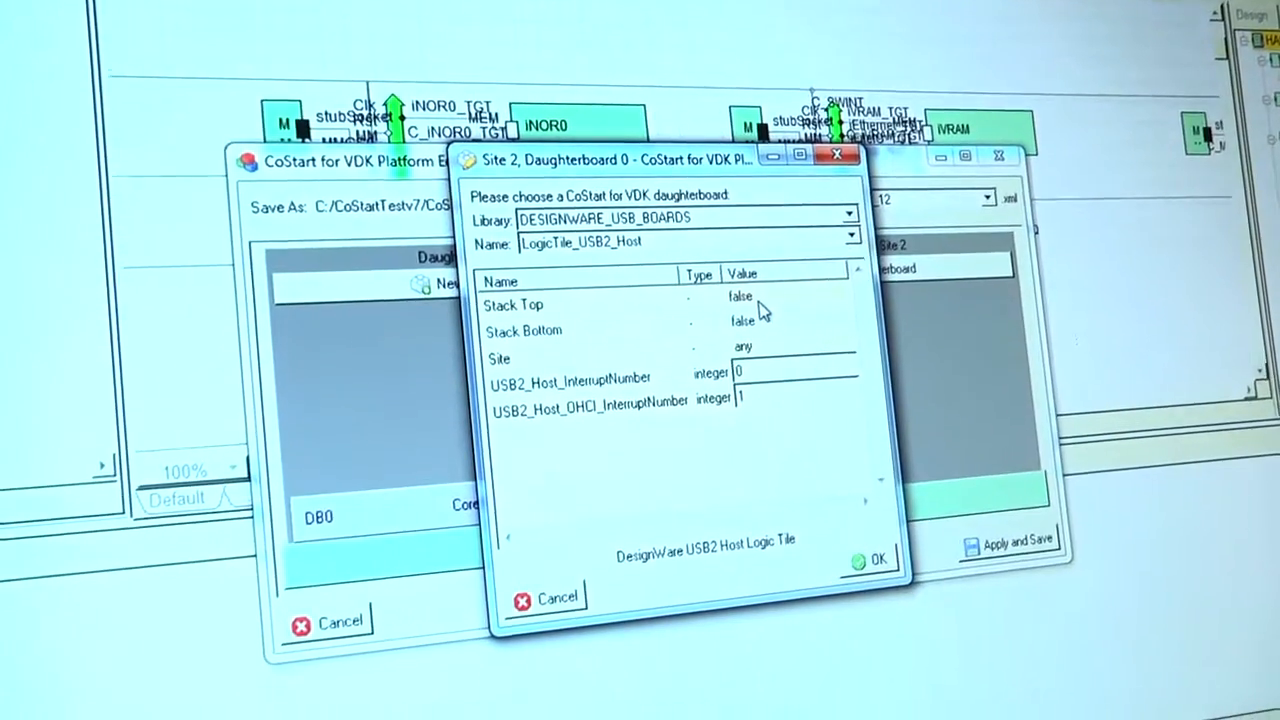
left_click(848, 242)
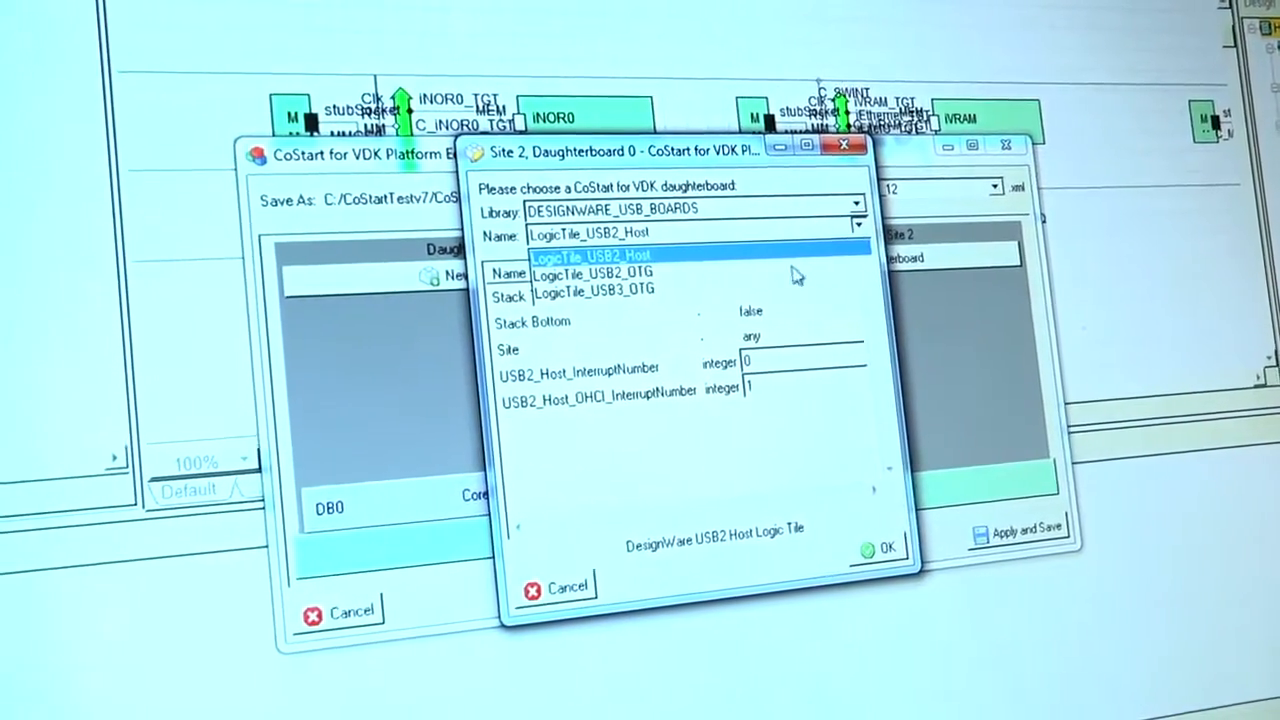
left_click(595, 291)
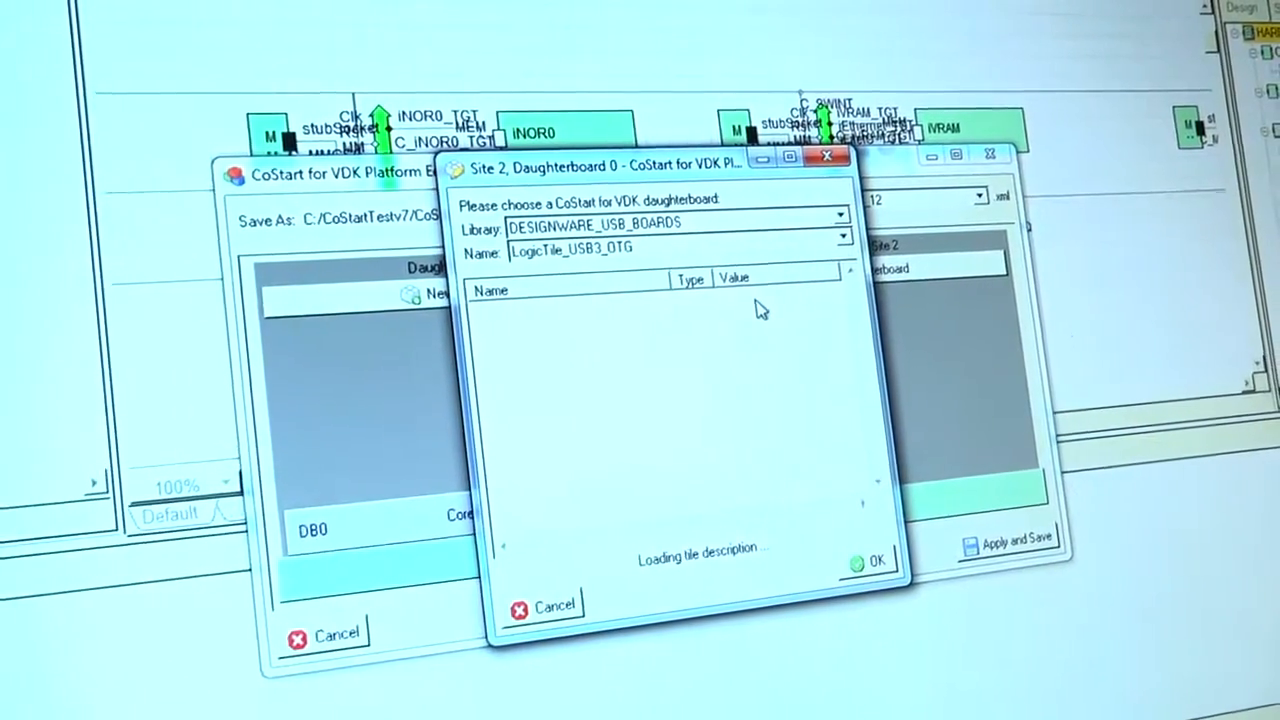
left_click(877, 558)
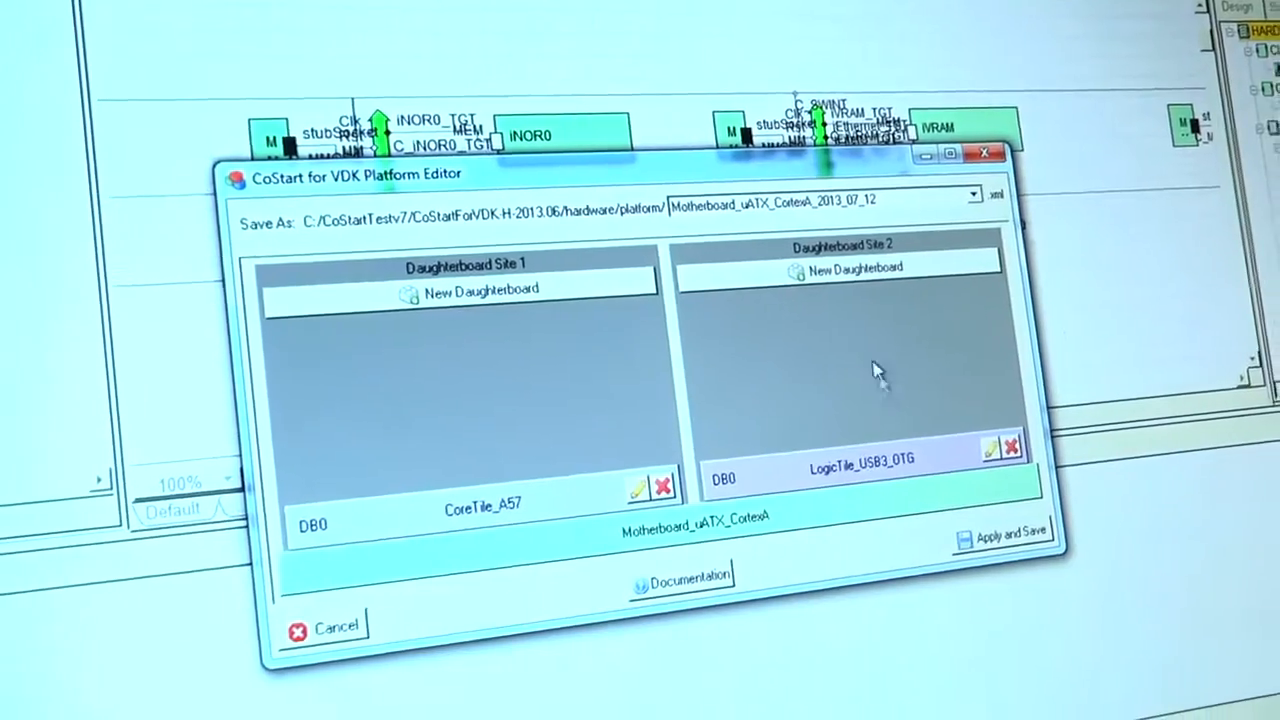
- Stack a LogicTile_GMAC board from DESIGNWARE_ETHERNET_BOARDS on Site 2
left_click(990, 447)
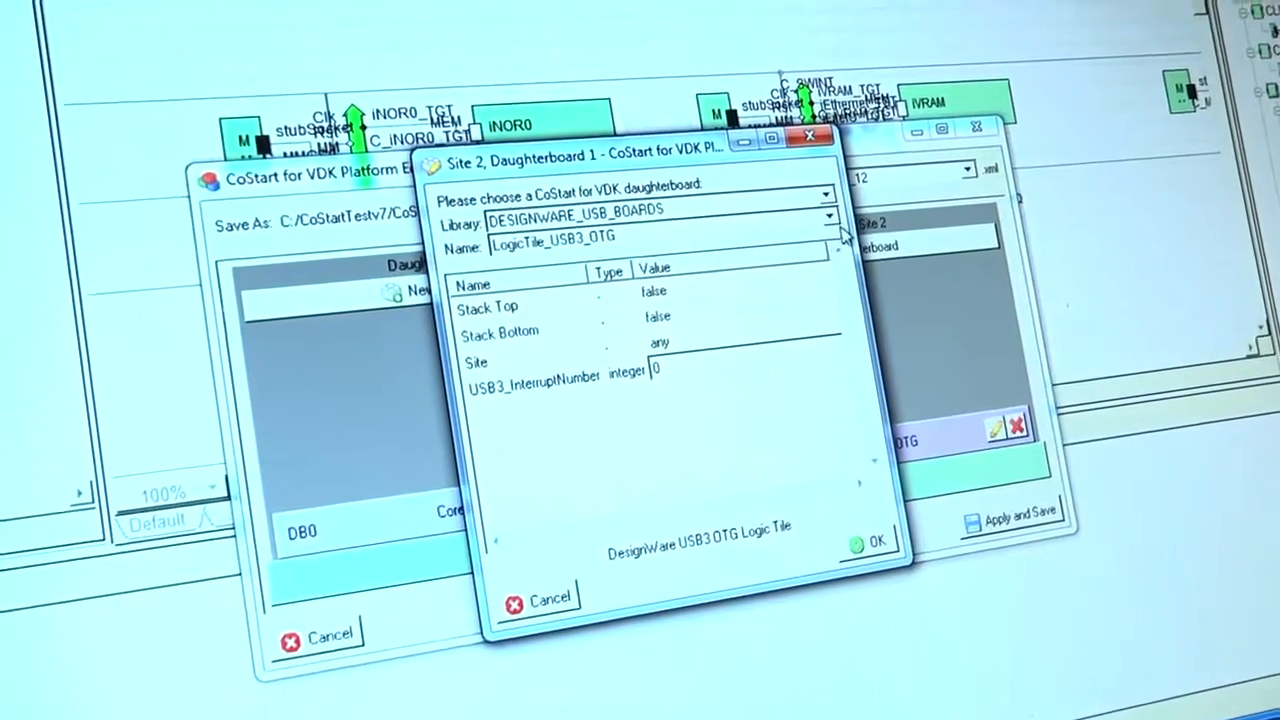
left_click(827, 217)
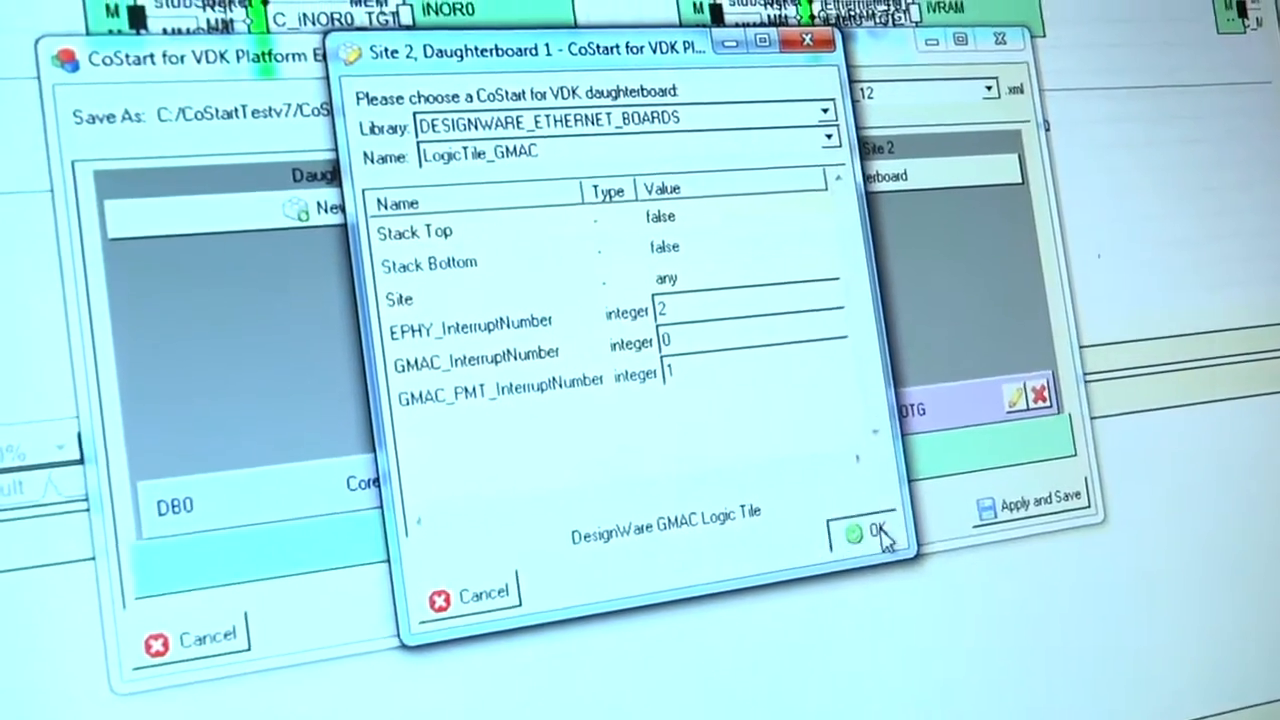
left_click(872, 531)
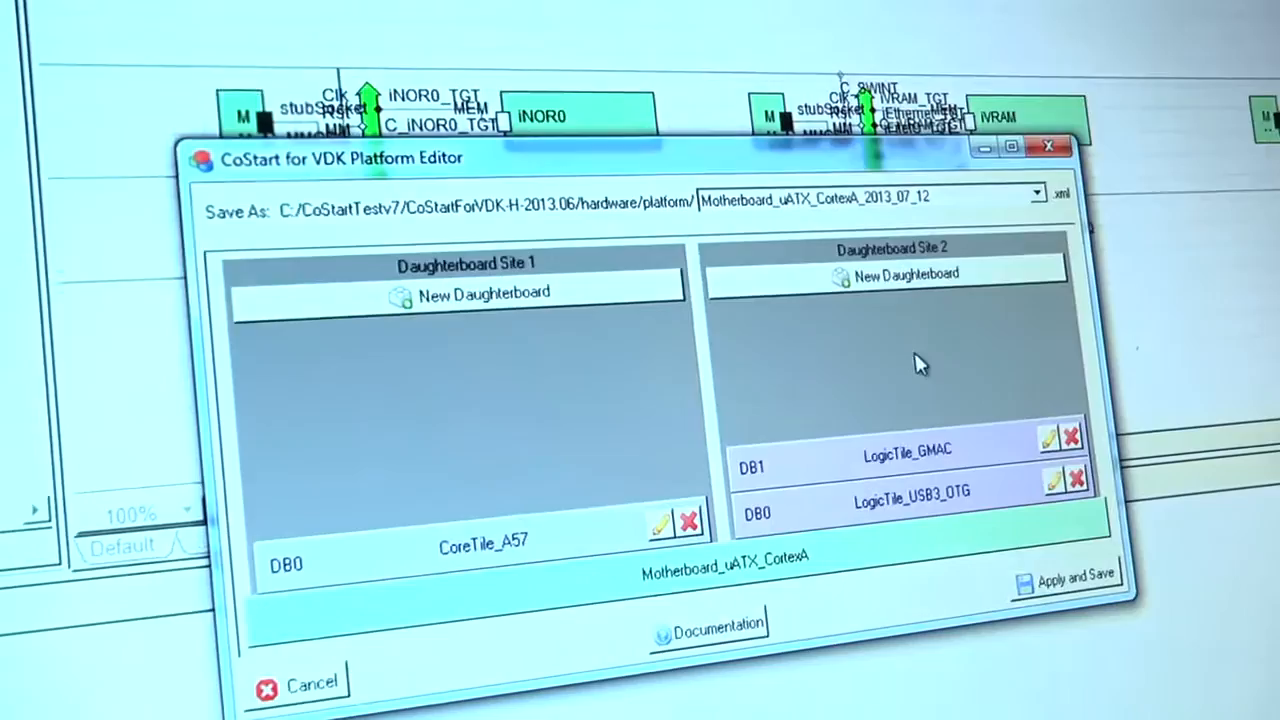
- Apply and save the platform as Motherboard_uATX_CortexA_2013_07_12.xml, declining to build now
left_click(1066, 578)
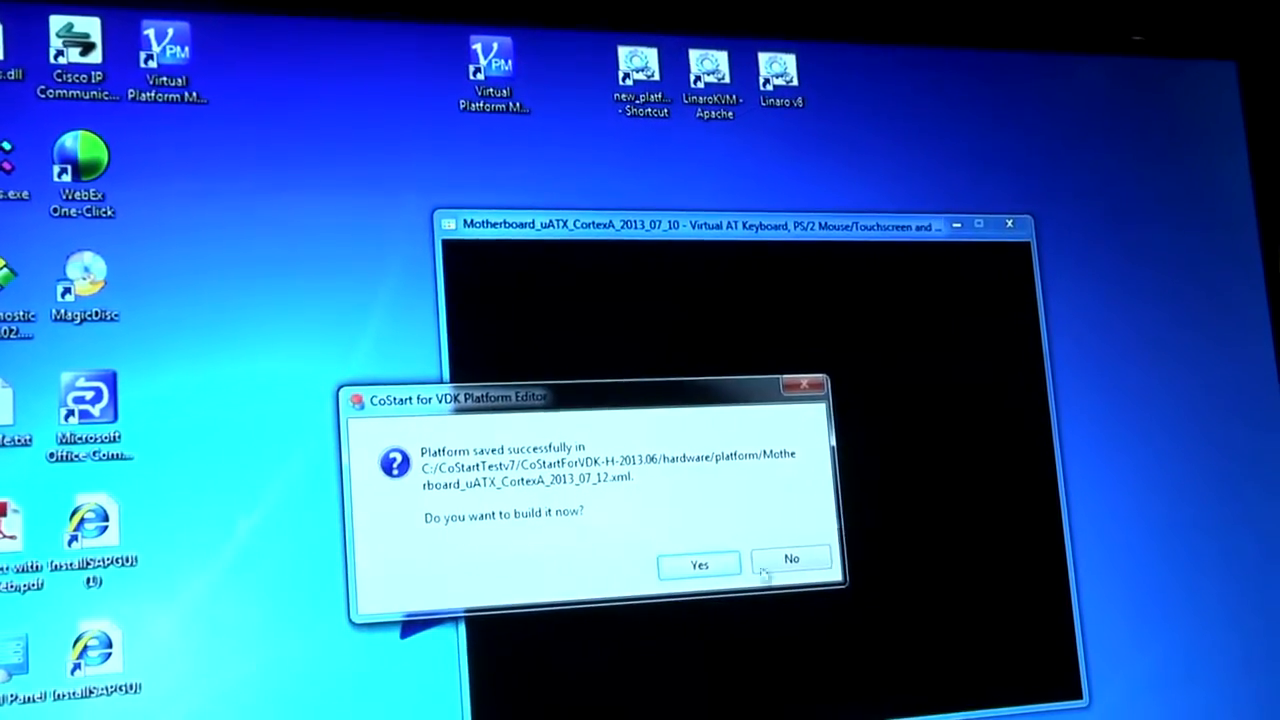
left_click(791, 558)
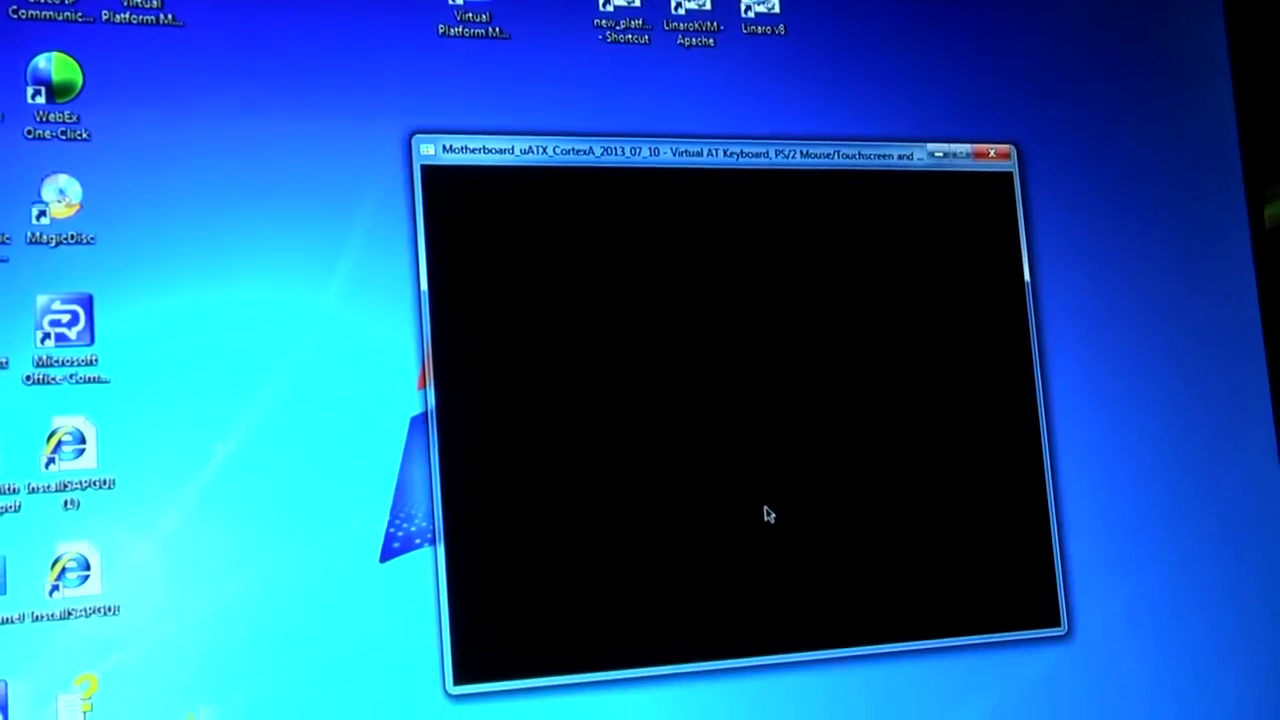